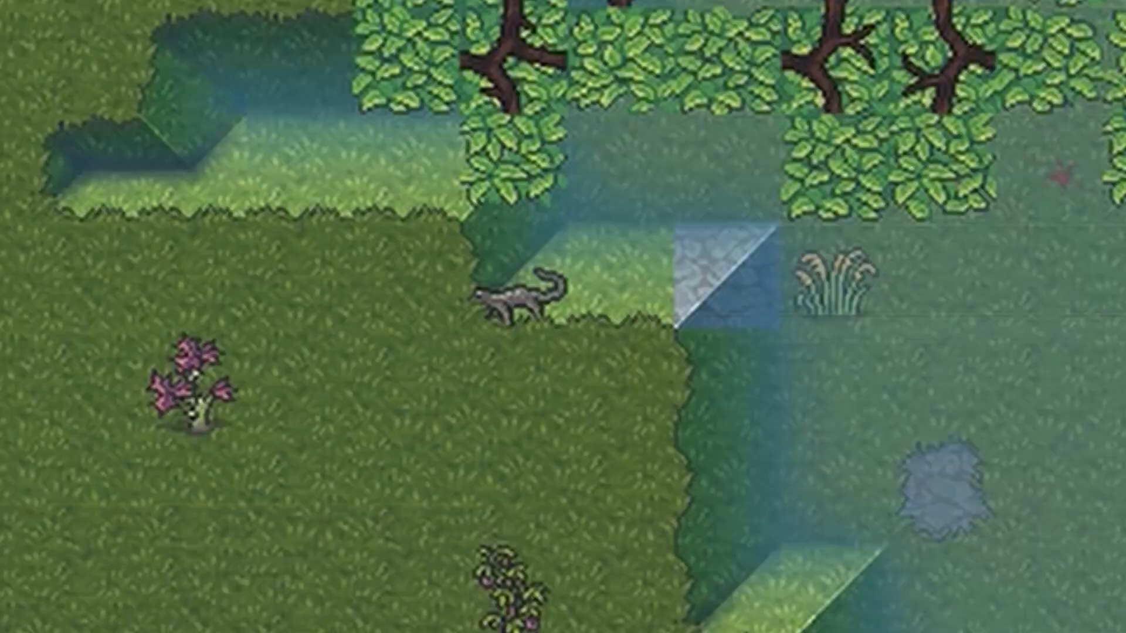
Step: Bring up the nobles and administrators roster from the crown icon
{"action": "left_click", "coordinate": [510, 302]}
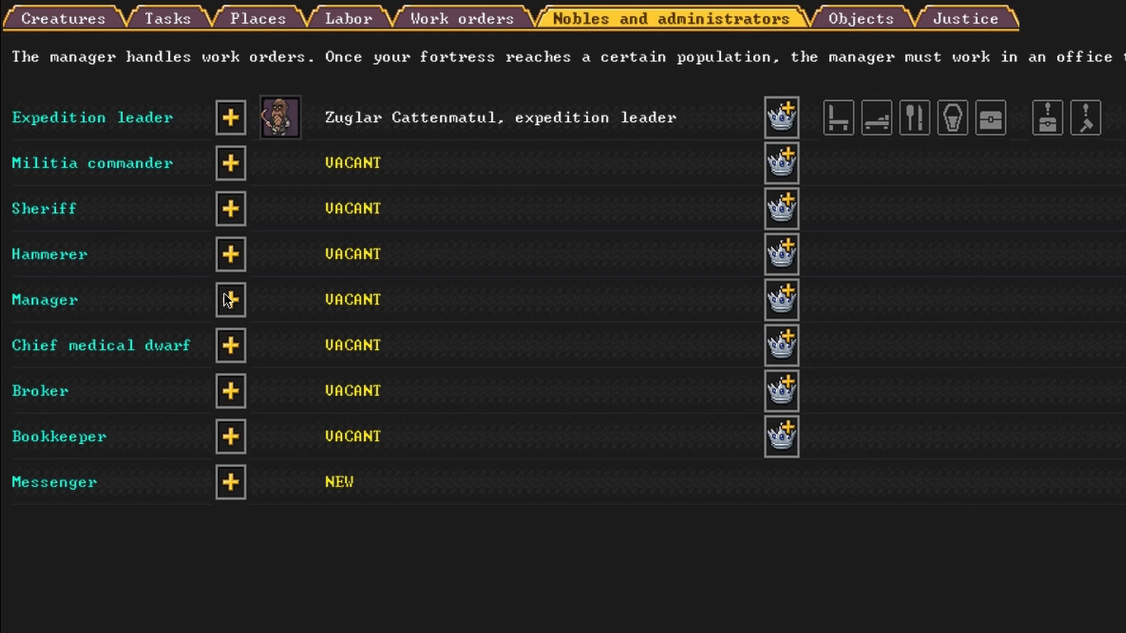
Step: Choose a dwarf for the Manager post and return to the fortress map
{"action": "left_click", "coordinate": [230, 299]}
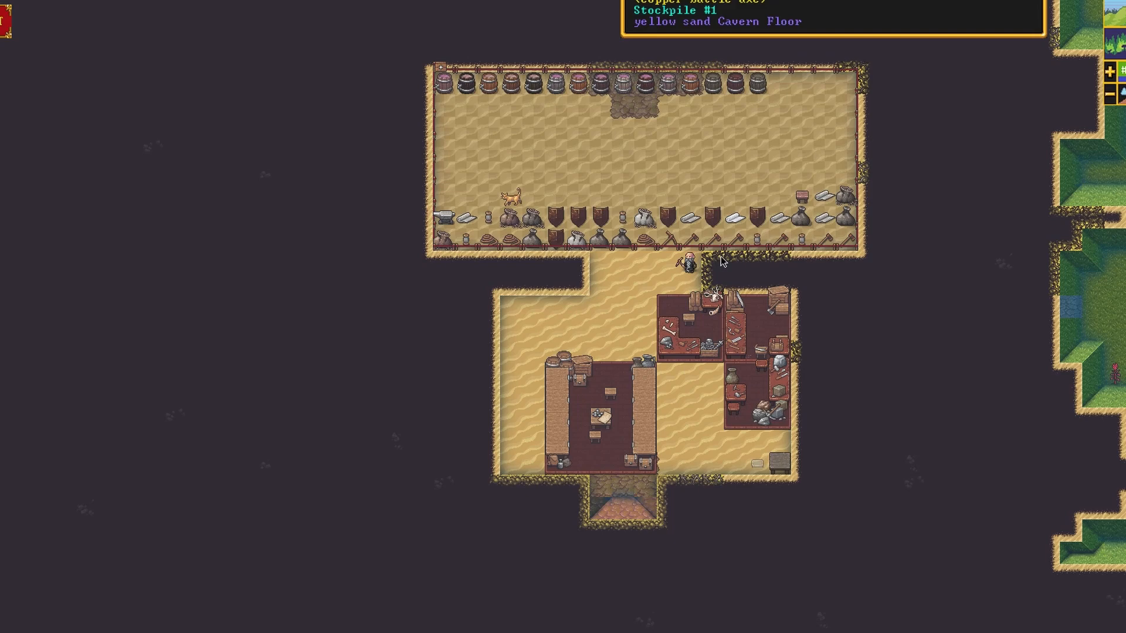
Step: Add a Make wooden crafts task at the Craftsdwarf's Workshop via the 'wooden c' search
{"action": "key", "text": "y"}
{"action": "type", "text": "WOODEN C"}
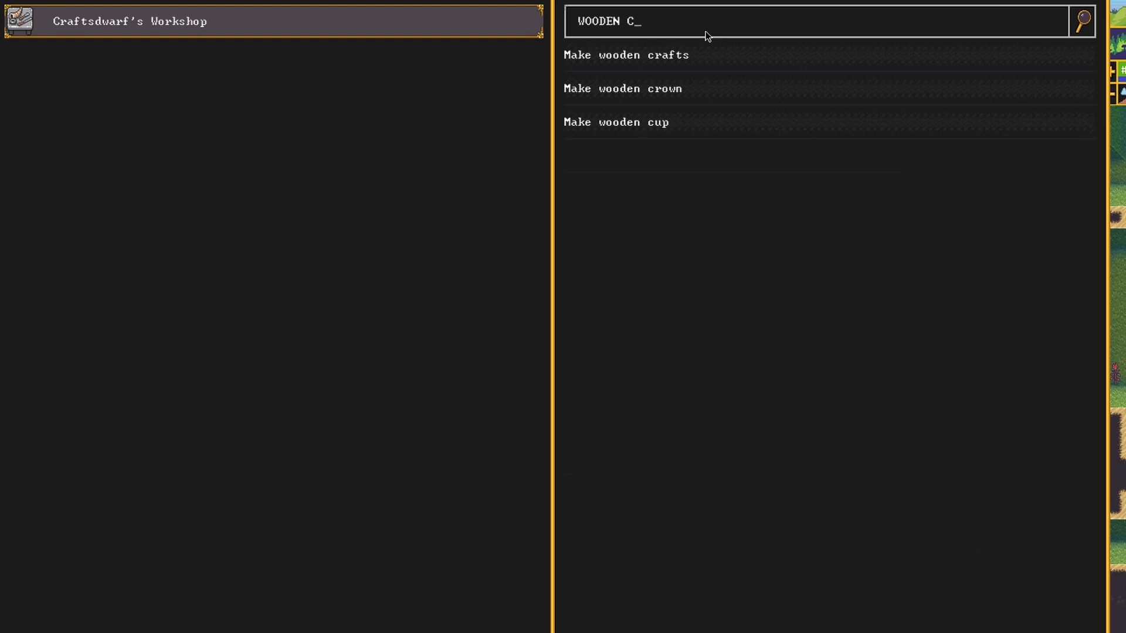
{"action": "key", "text": "Escape"}
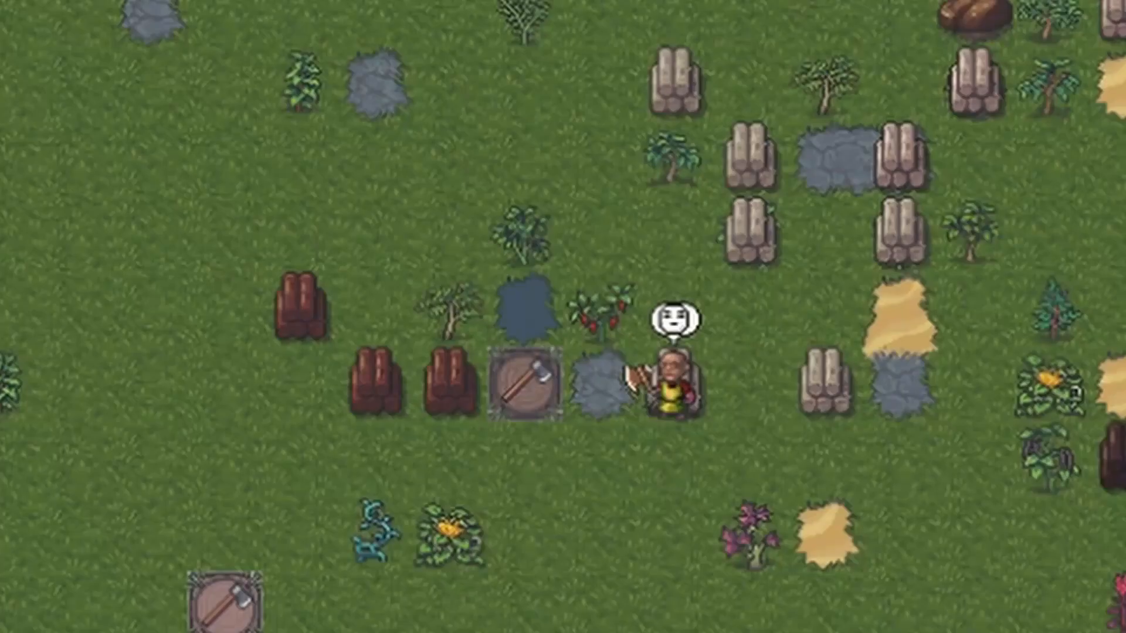
Step: Move the view down to the underground level with the tilled farm plot
{"action": "left_click", "coordinate": [673, 382]}
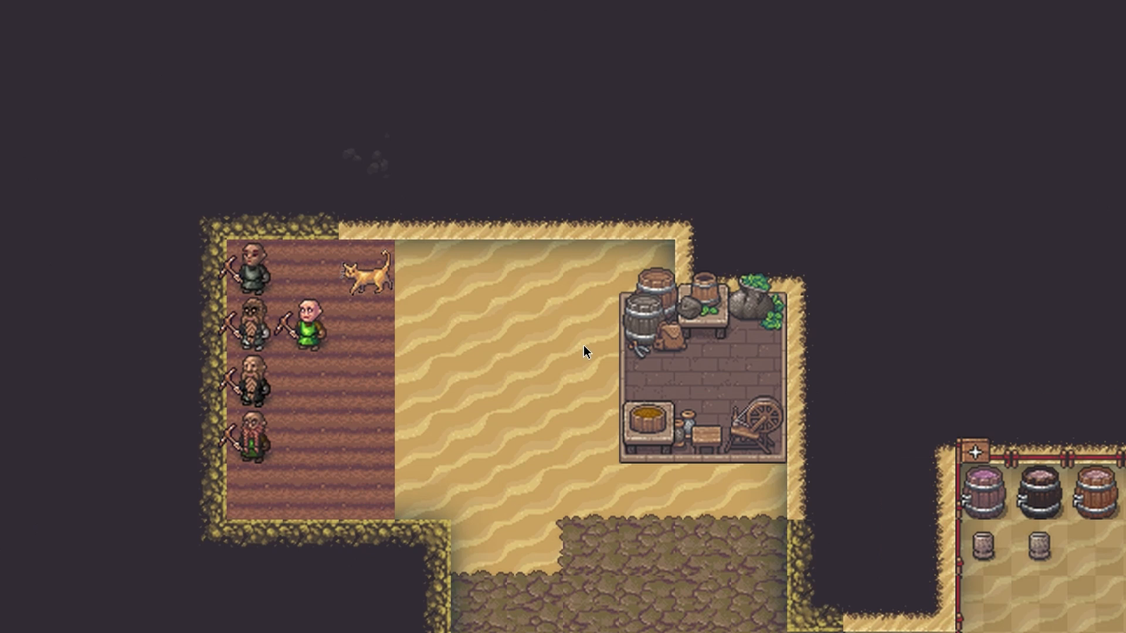
Step: Appoint the manager as Bookkeeper, then bring up Squads with the tip hidden for good
{"action": "left_click", "coordinate": [707, 27]}
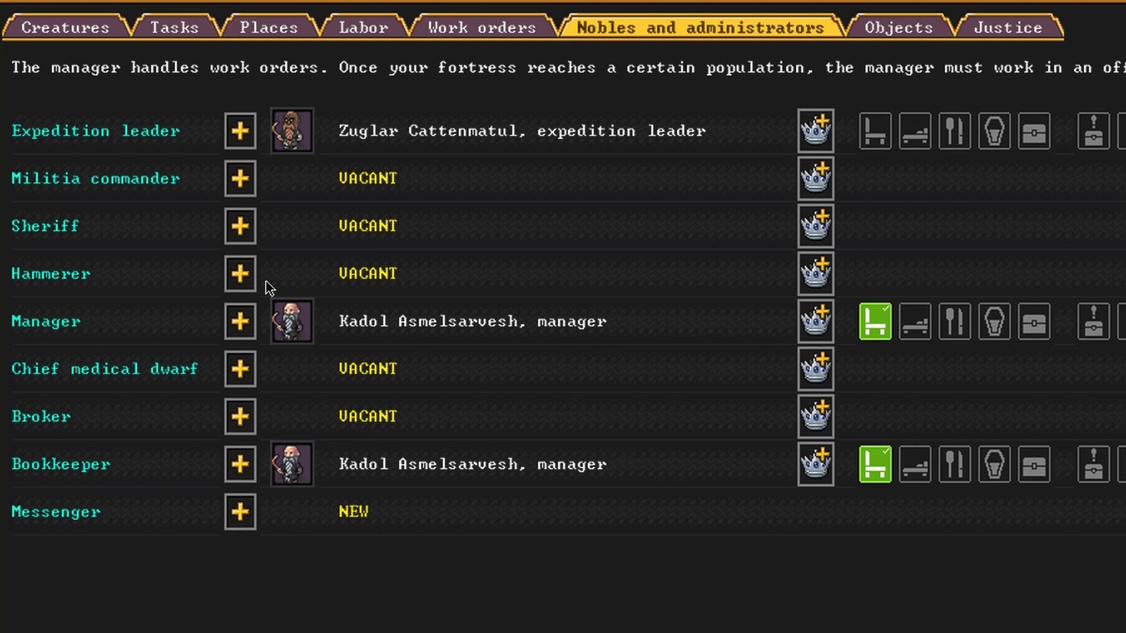
{"action": "key", "text": "Escape"}
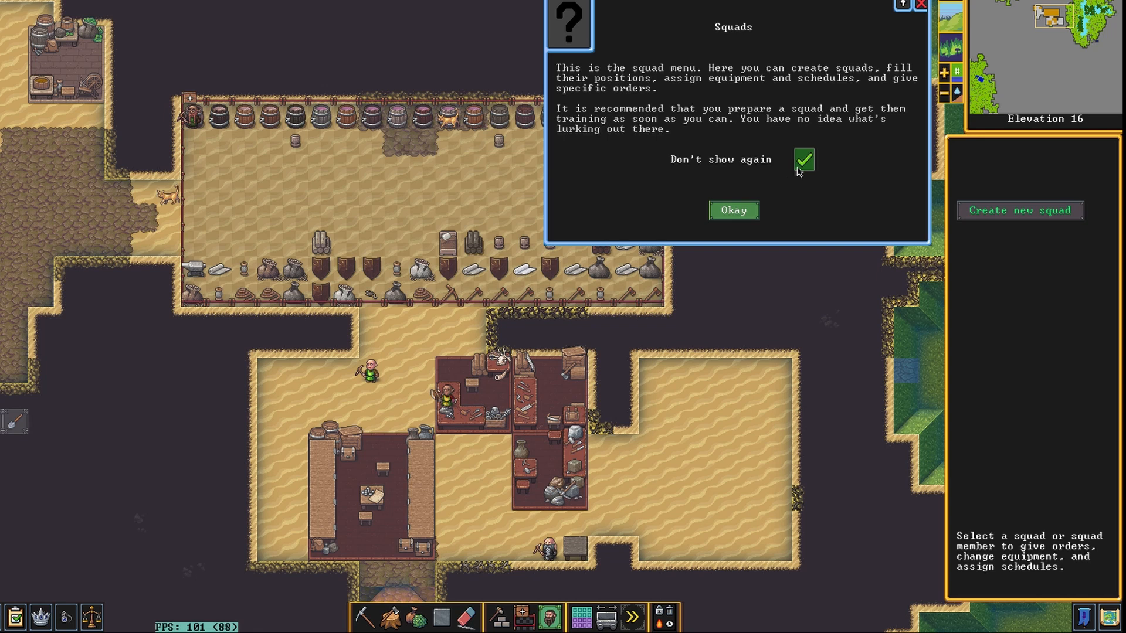
{"action": "left_click", "coordinate": [732, 210]}
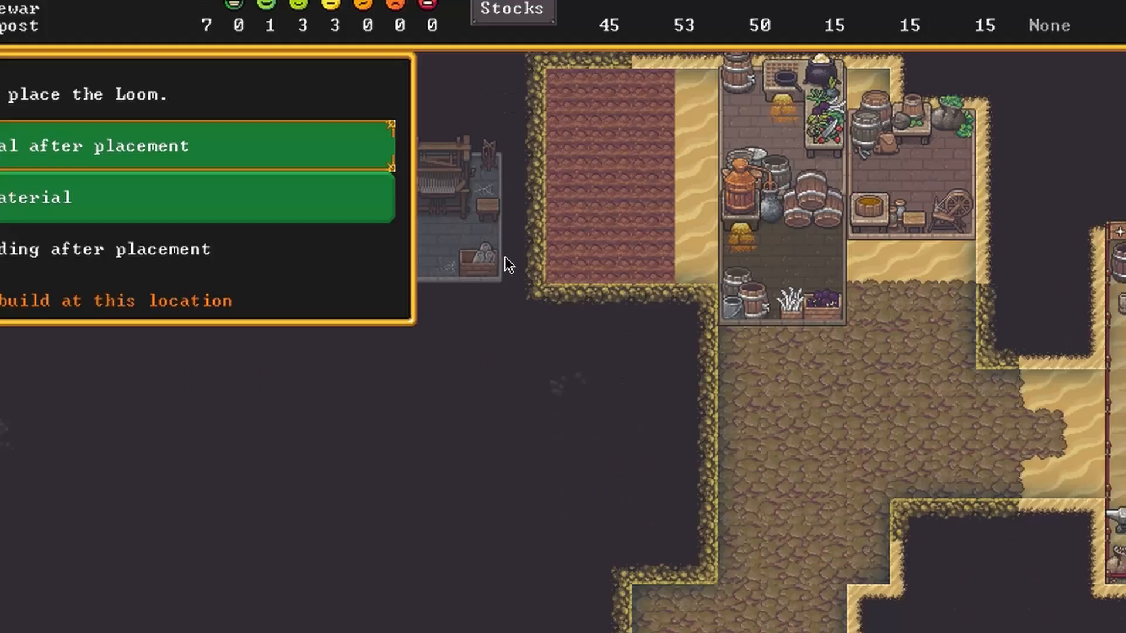
Step: Build the placed Loom from the nearest wood logs, choosing material after placement
{"action": "left_click", "coordinate": [194, 197]}
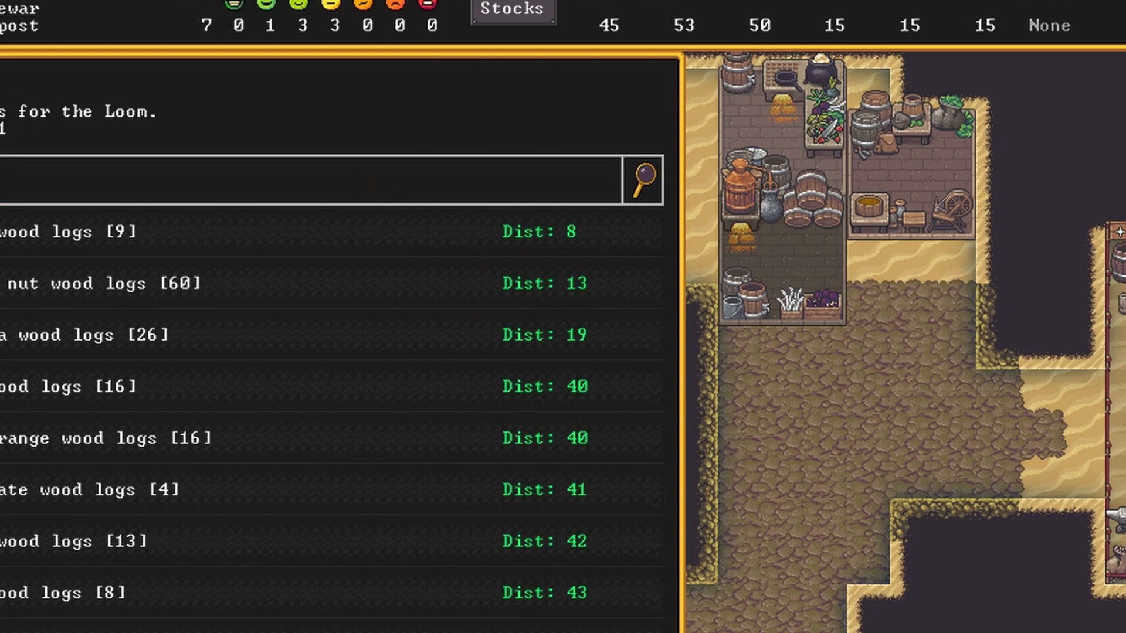
{"action": "left_click", "coordinate": [398, 30]}
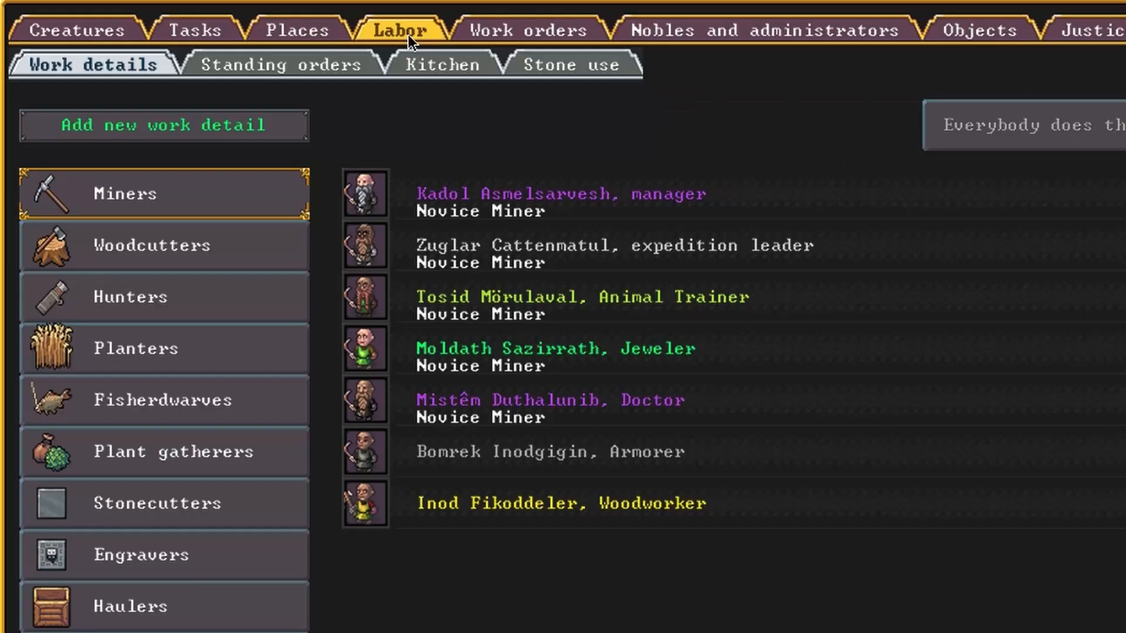
Step: Limit the Miners work detail to six selected dwarves, leaving the woodworker out
{"action": "left_click", "coordinate": [280, 63]}
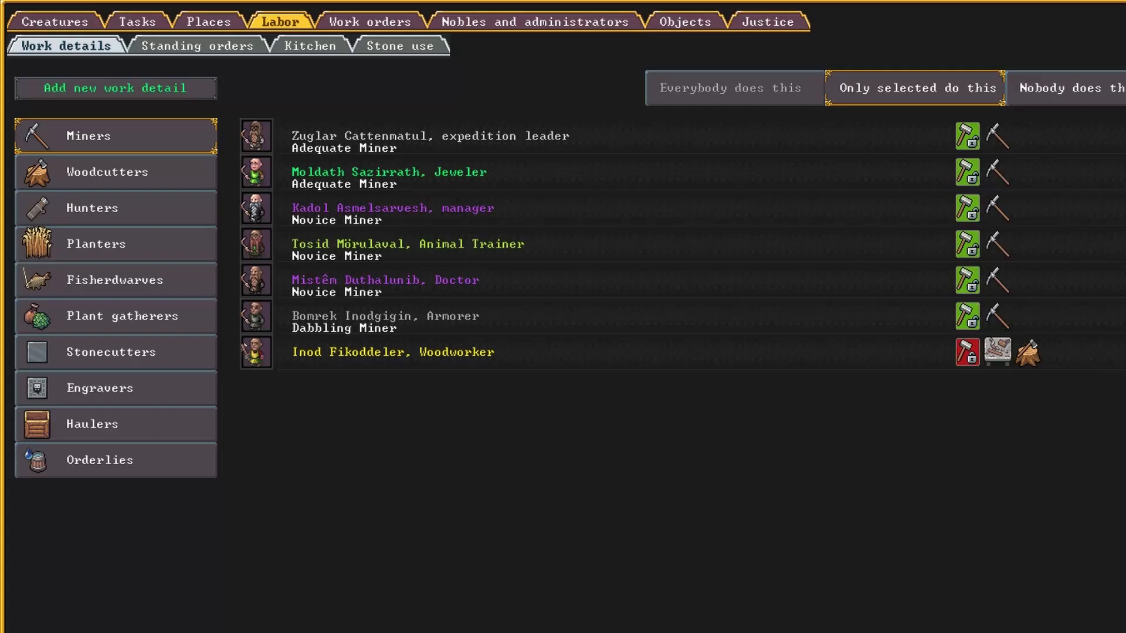
{"action": "mouse_move", "coordinate": [237, 17]}
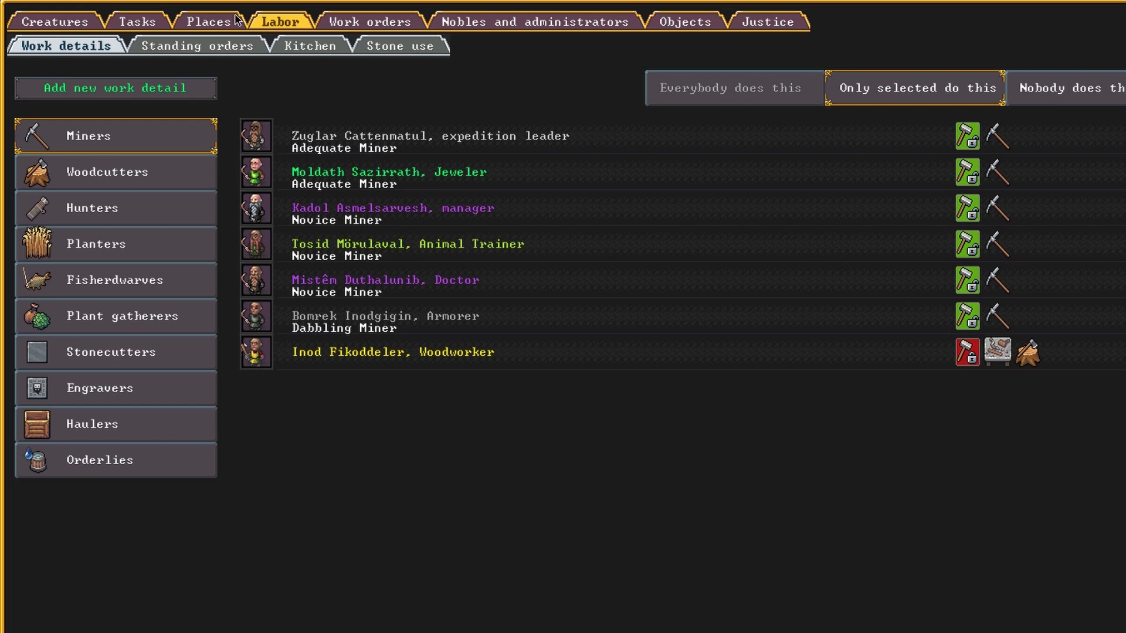
Step: Review Kitchen meat-and-fish permissions for cave lobster and donkey liver, then return to the map
{"action": "left_click", "coordinate": [314, 46]}
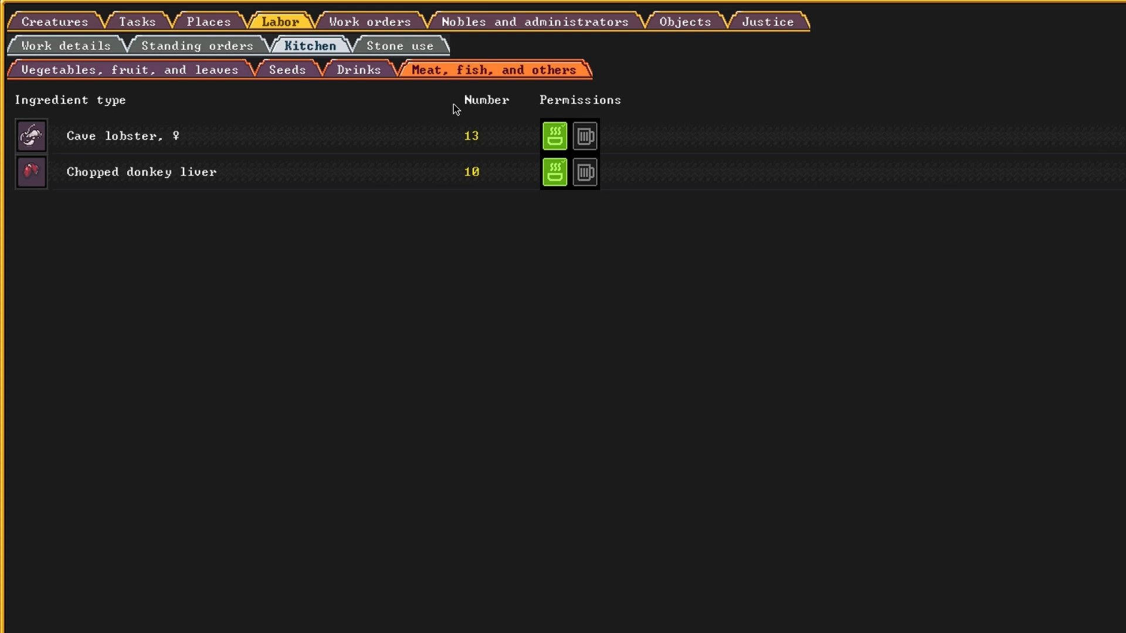
{"action": "key", "text": "Escape"}
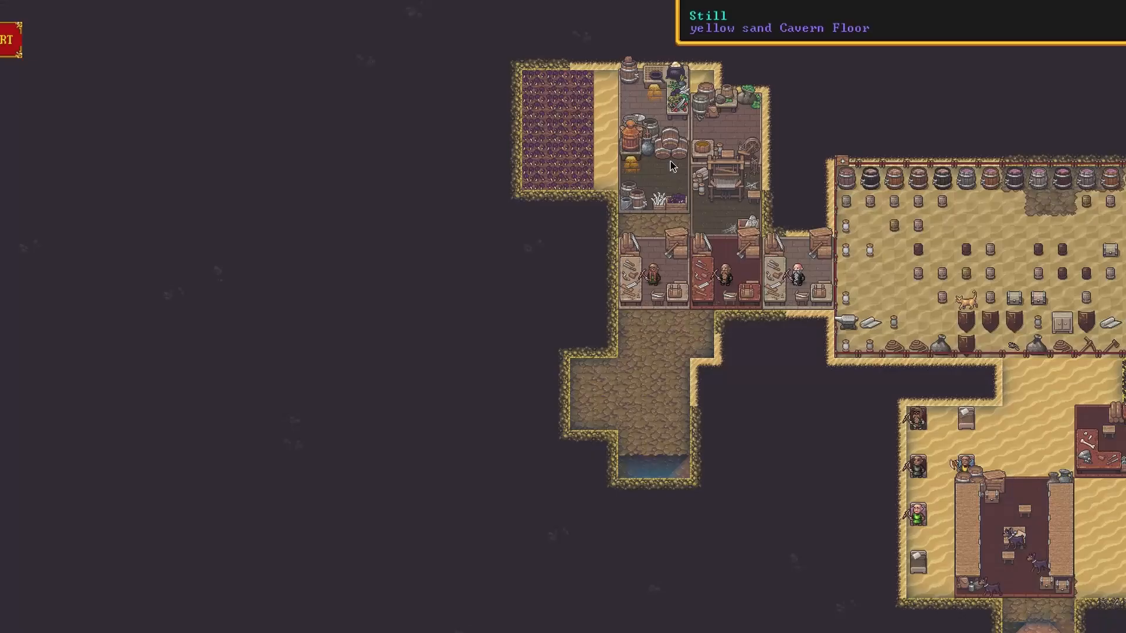